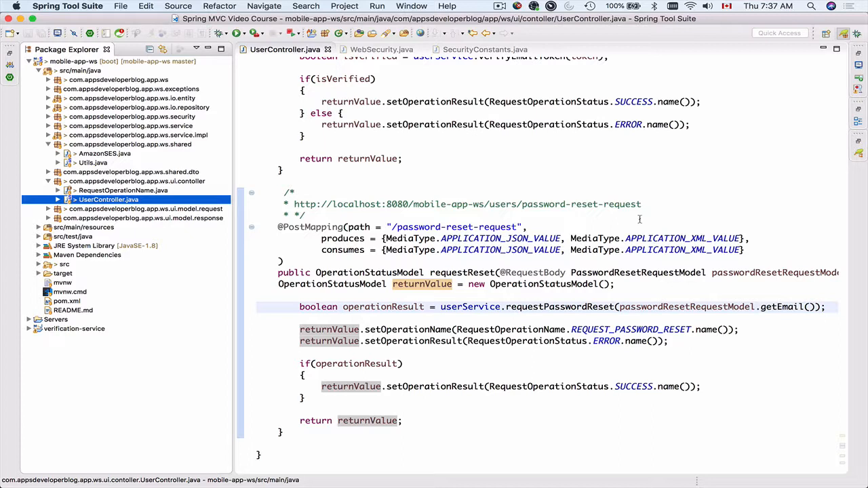
{"action": "mouse_move", "coordinate": [392, 299]}
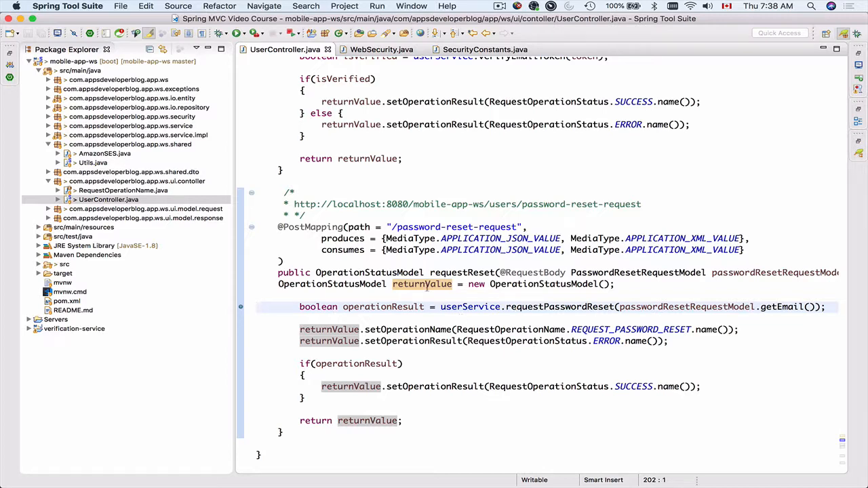
Step: Jump from UserController to the requestPasswordReset declaration in UserService.java
{"action": "left_click", "coordinate": [558, 307]}
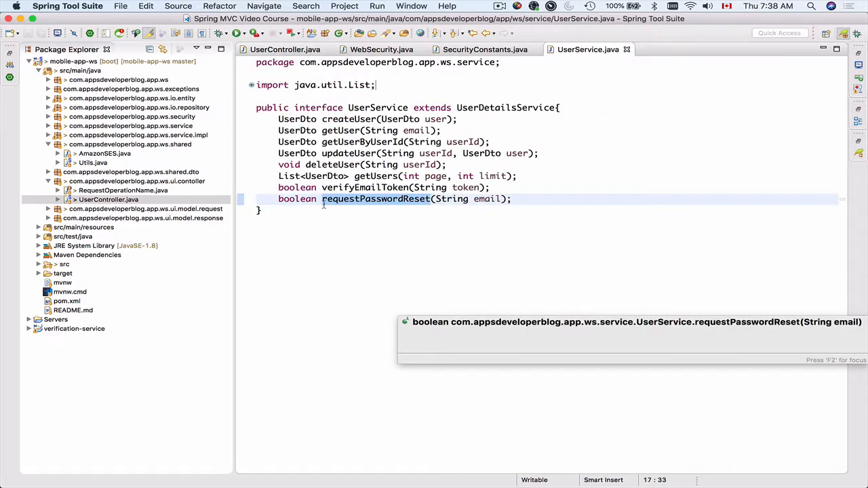
Step: Follow requestPasswordReset into UserServiceImpl, then into AmazonSES.sendPasswordResetRequest
{"action": "left_click", "coordinate": [376, 198]}
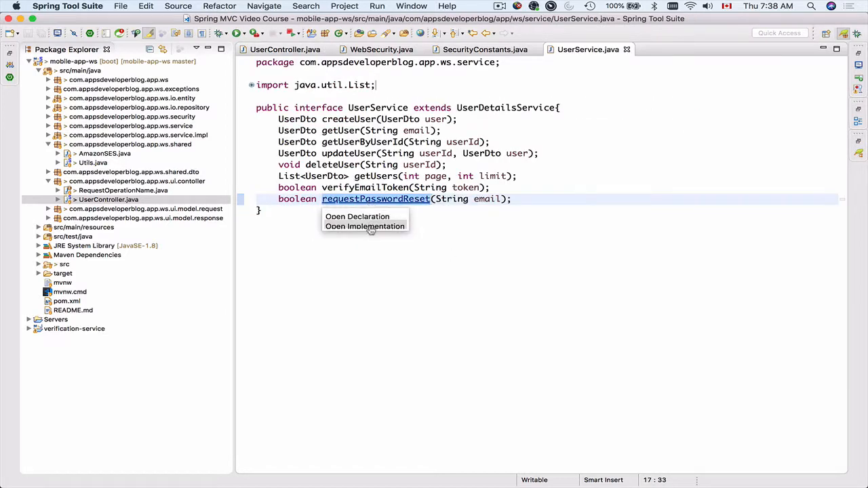
{"action": "left_click", "coordinate": [364, 225]}
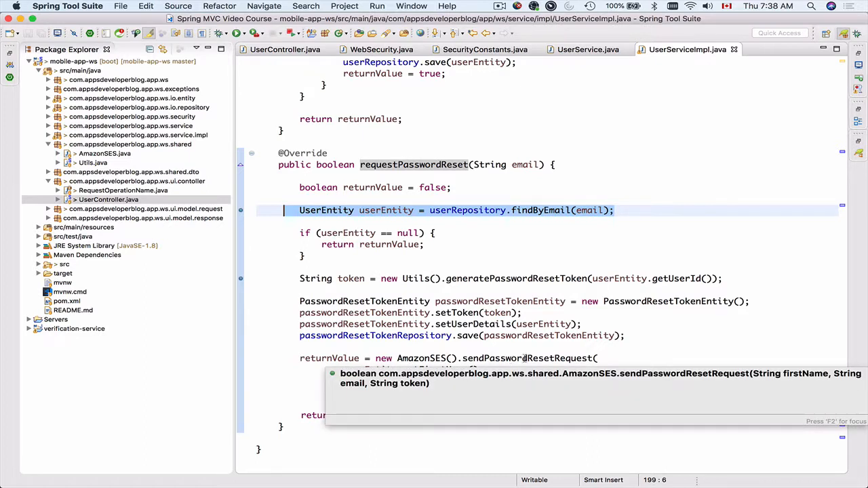
{"action": "left_click", "coordinate": [527, 358]}
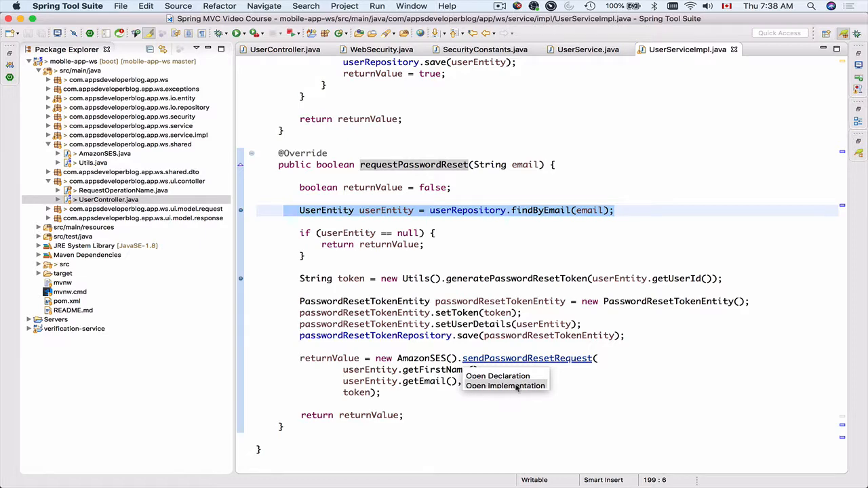
{"action": "left_click", "coordinate": [504, 385]}
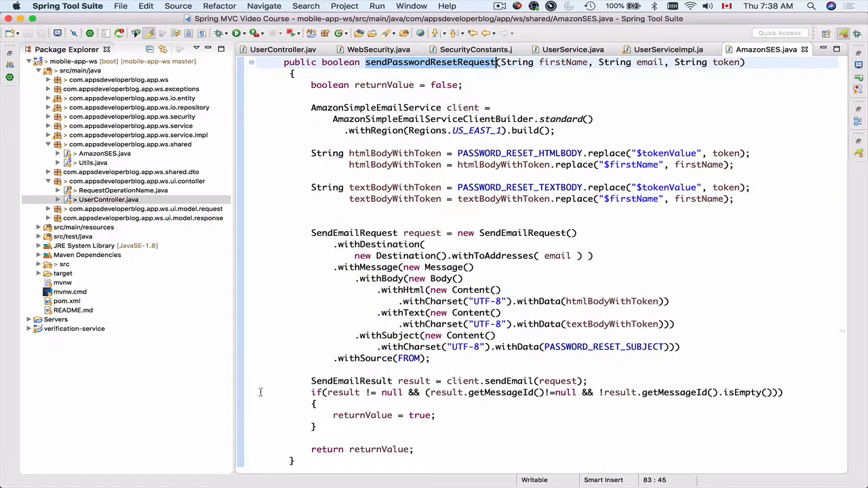
{"action": "mouse_move", "coordinate": [240, 382]}
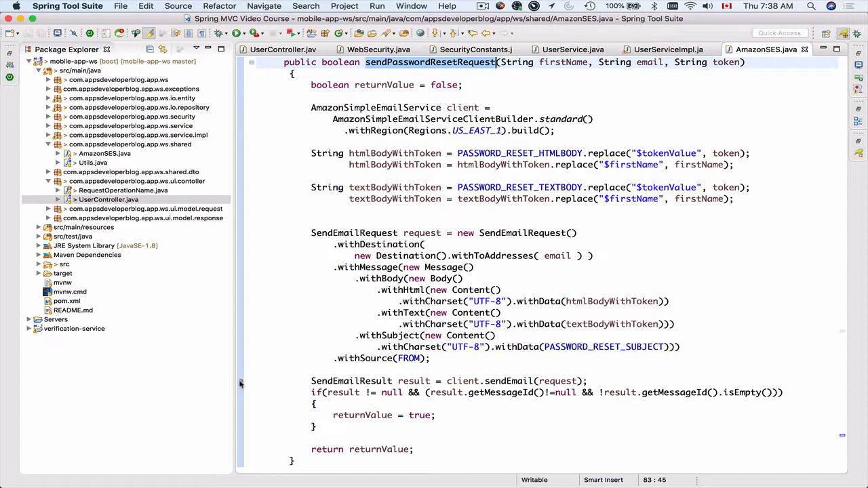
{"action": "mouse_move", "coordinate": [352, 380]}
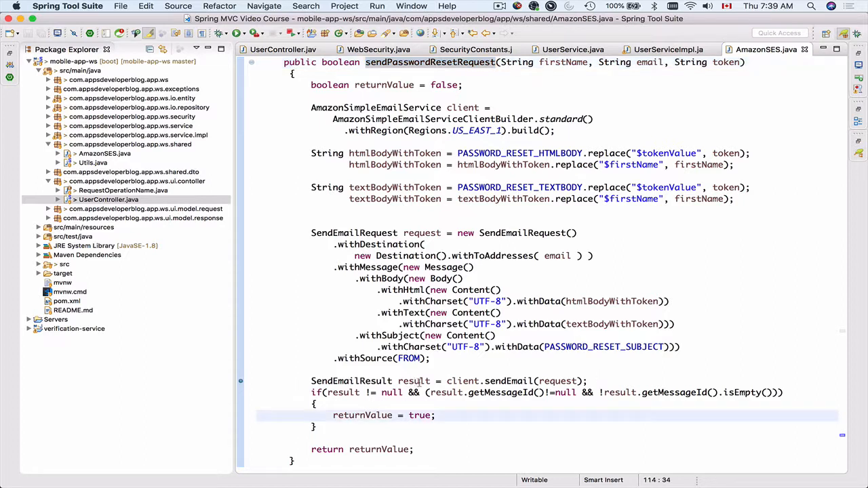
{"action": "mouse_move", "coordinate": [496, 401]}
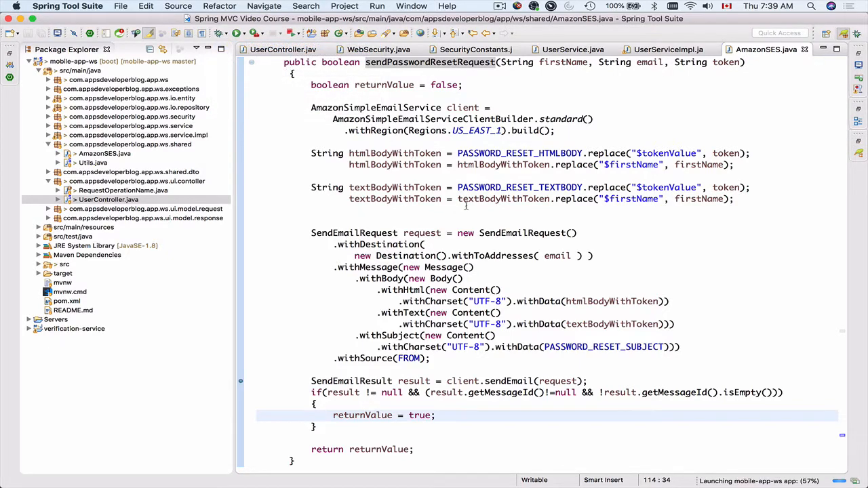
{"action": "left_click", "coordinate": [266, 48]}
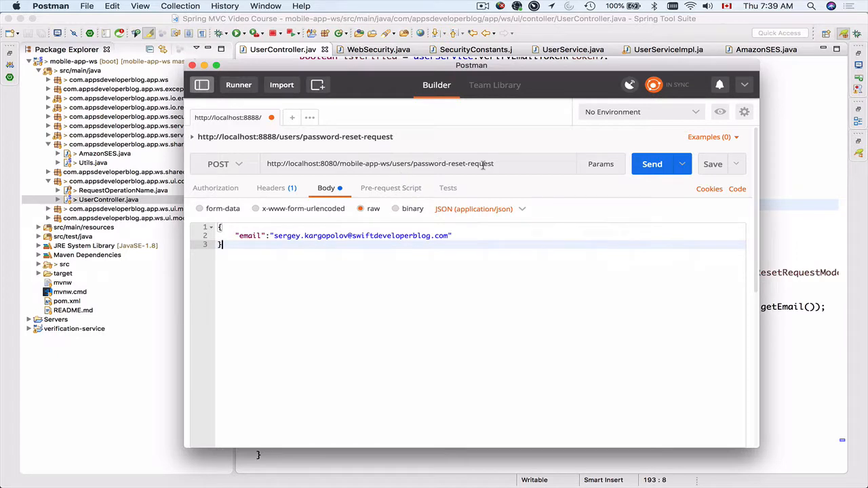
Step: Select the full password-reset-request URL on localhost:8080 to check it
{"action": "triple_click", "coordinate": [379, 163]}
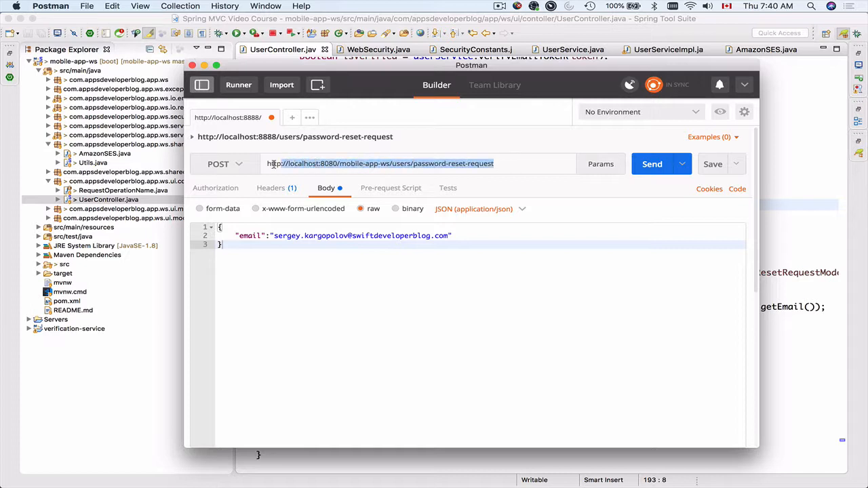
{"action": "triple_click", "coordinate": [378, 163]}
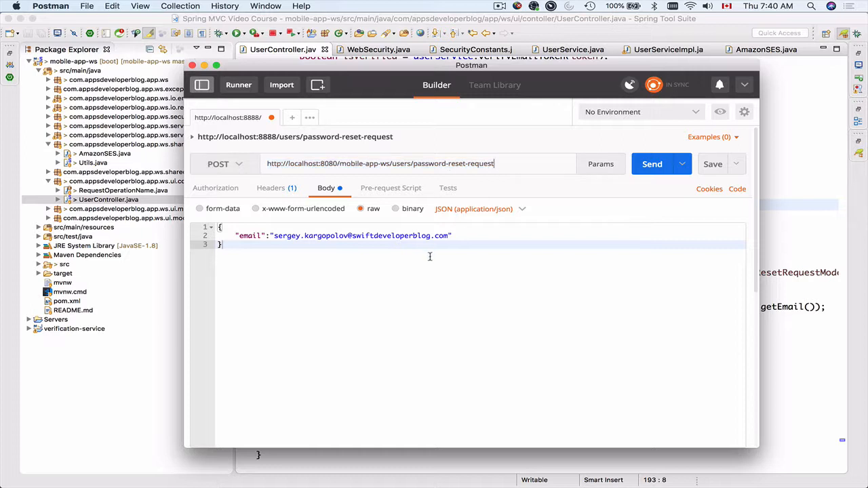
{"action": "mouse_move", "coordinate": [301, 198]}
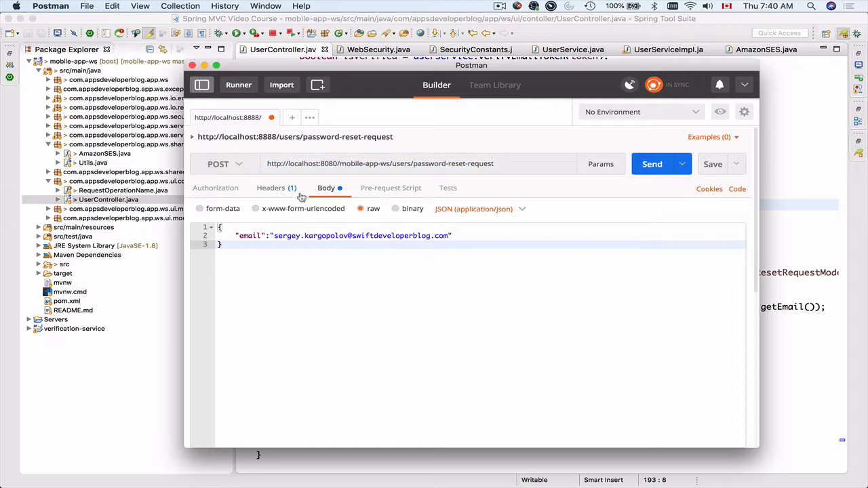
{"action": "mouse_move", "coordinate": [299, 251]}
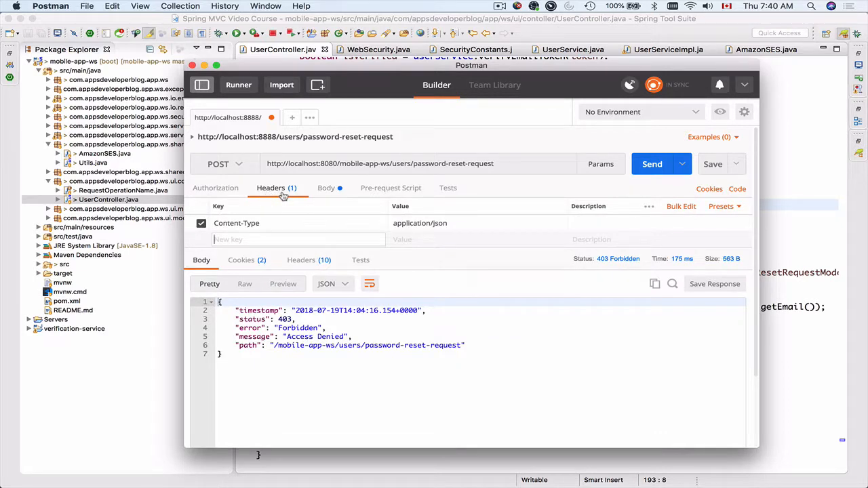
{"action": "mouse_move", "coordinate": [271, 223]}
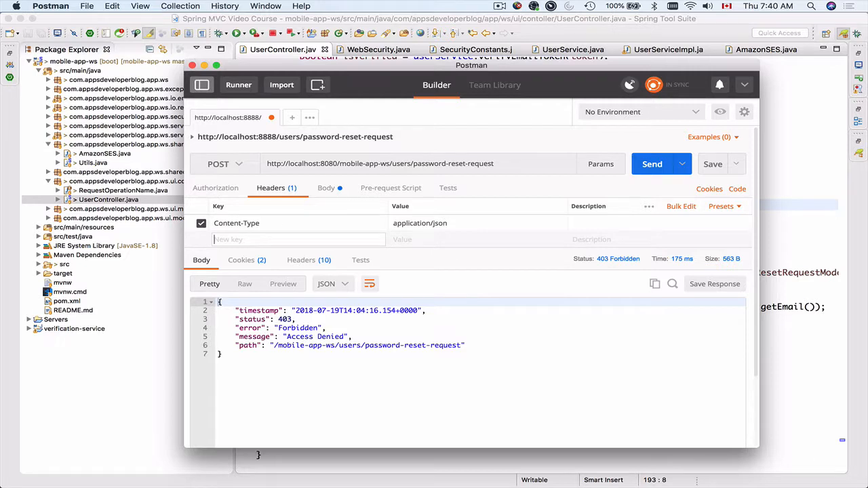
Step: Add header Accept: application/json and return to the request body
{"action": "type", "text": "Acc"}
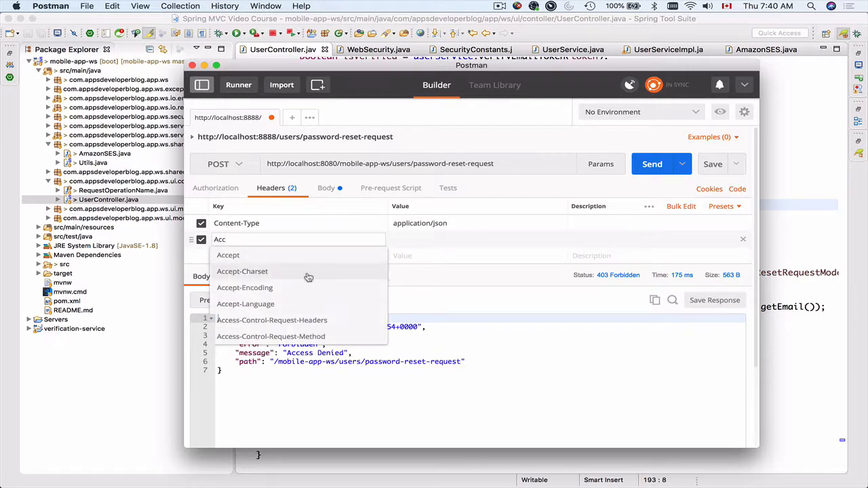
{"action": "left_click", "coordinate": [227, 255]}
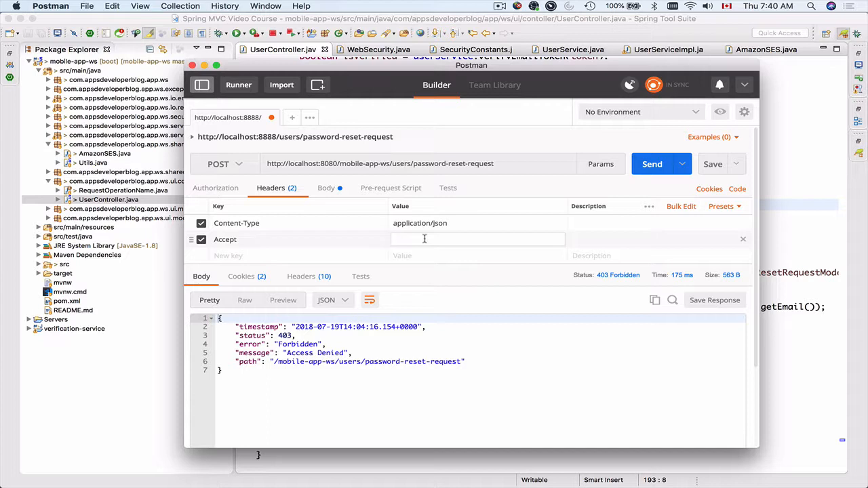
{"action": "type", "text": "app"}
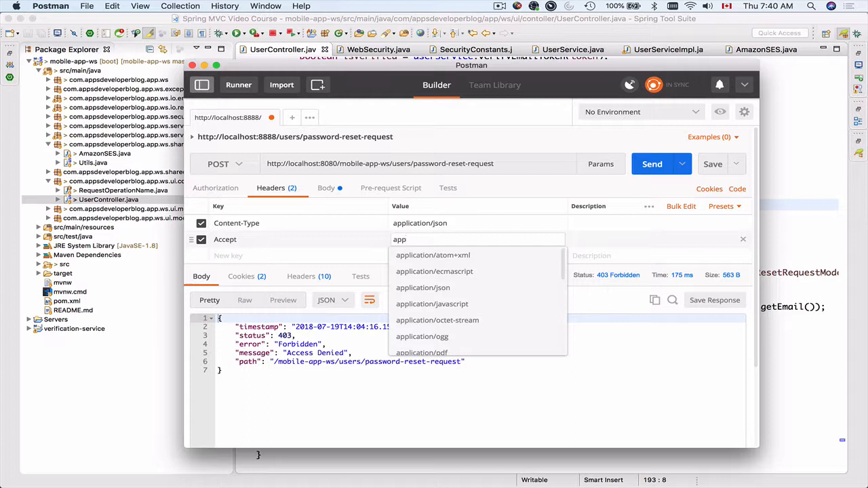
{"action": "left_click", "coordinate": [423, 287]}
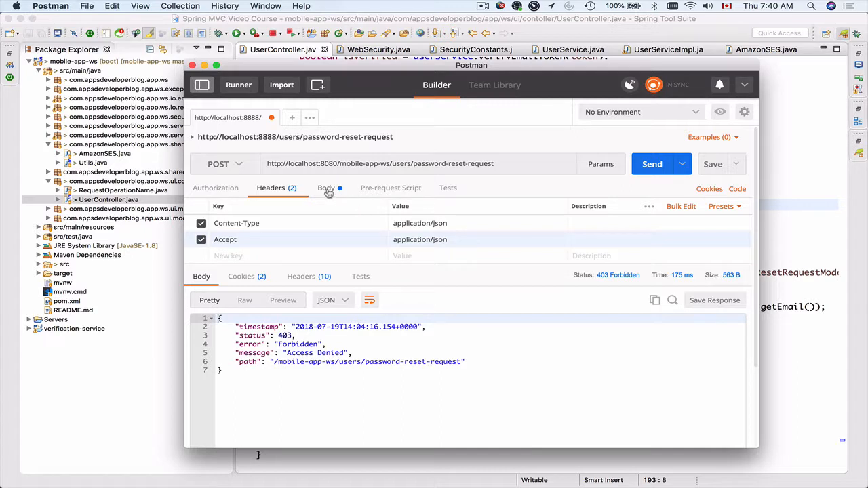
{"action": "left_click", "coordinate": [325, 187]}
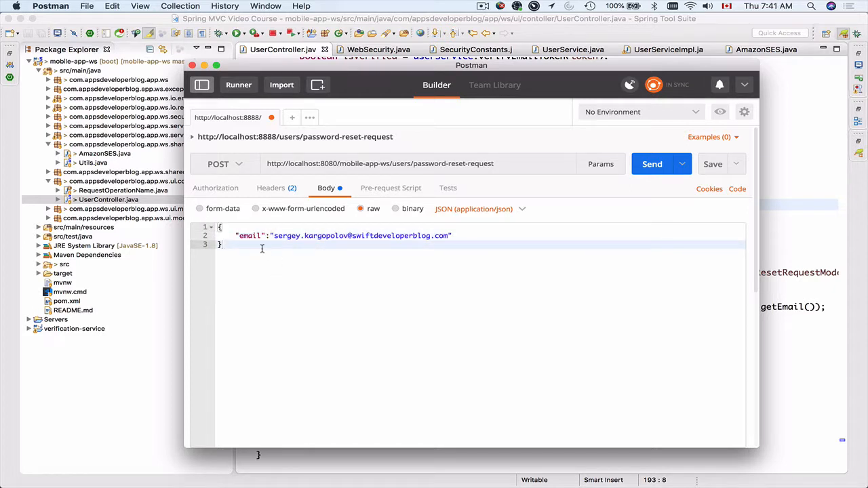
{"action": "mouse_move", "coordinate": [285, 245]}
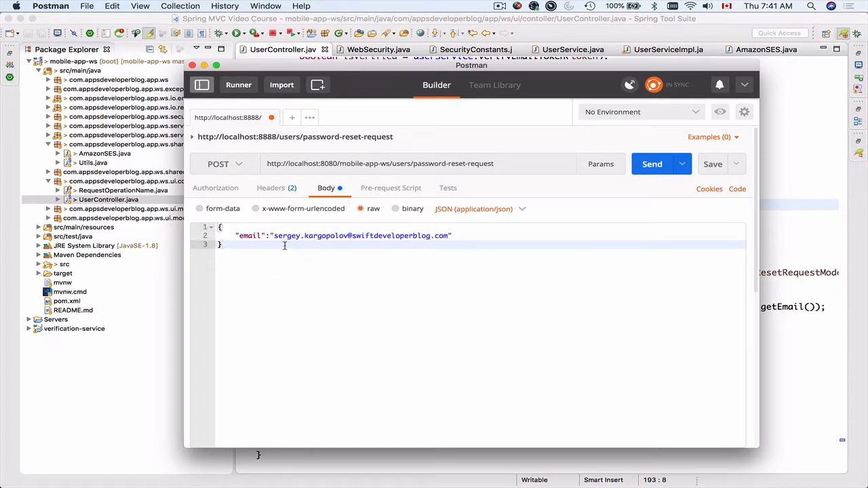
Step: Select the email value in the JSON request body before switching to UserController.java
{"action": "double_click", "coordinate": [359, 236]}
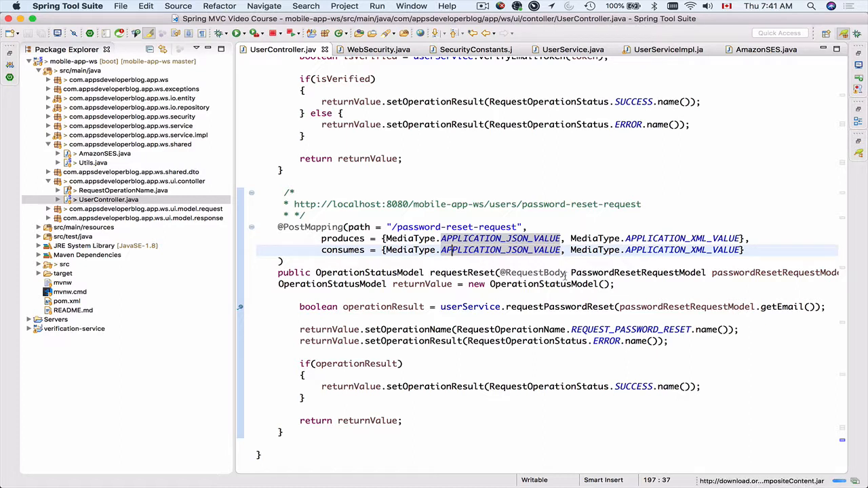
{"action": "mouse_move", "coordinate": [590, 271]}
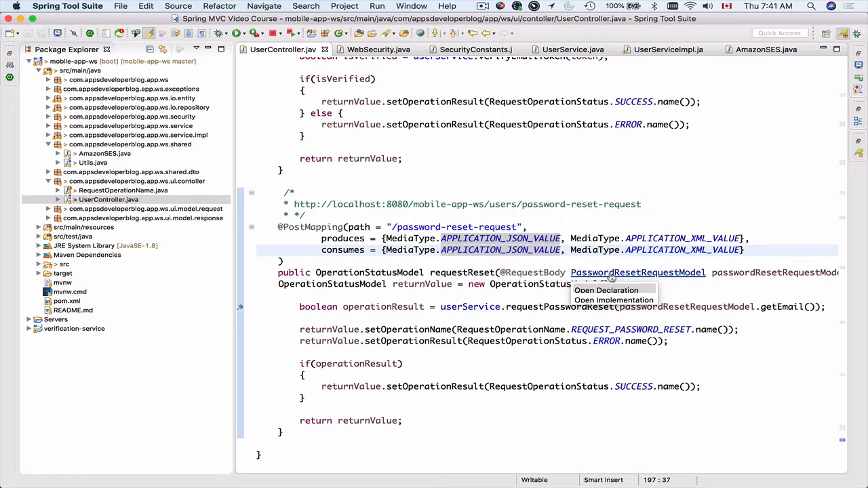
Step: View PasswordResetRequestModel's single email field, then switch back to Postman
{"action": "left_click", "coordinate": [605, 290]}
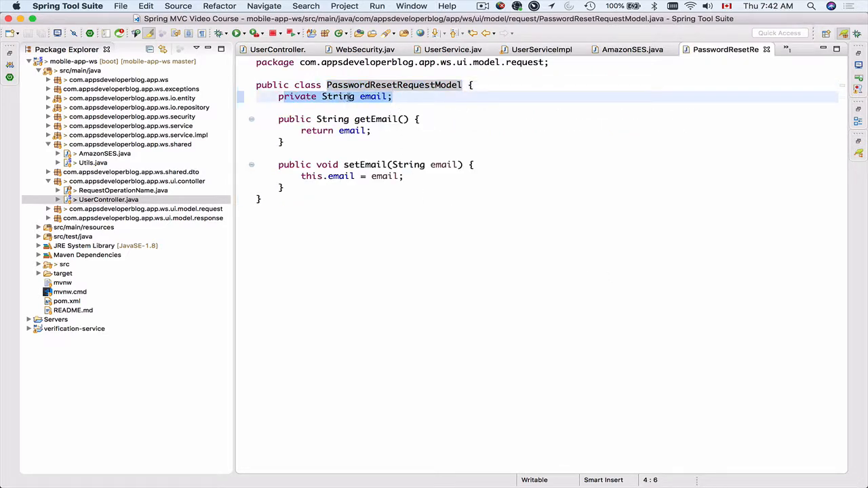
{"action": "left_click", "coordinate": [50, 6]}
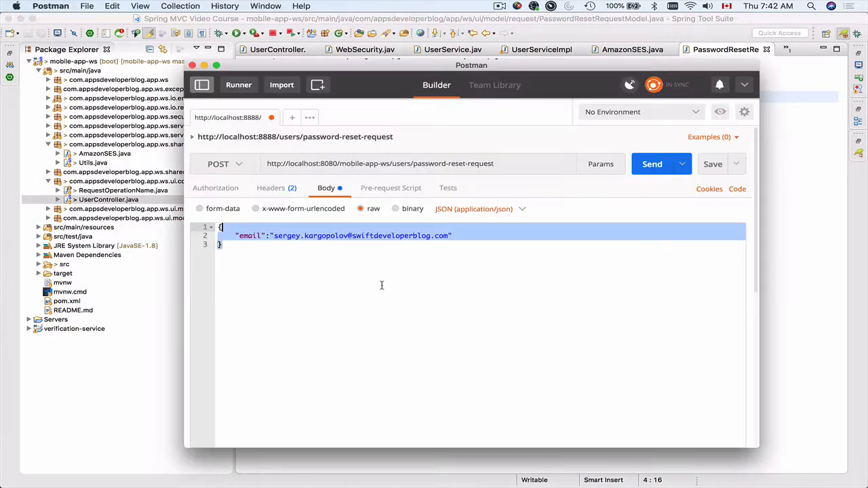
Step: Send the password reset request again, triggering the debug breakpoint prompt
{"action": "left_click", "coordinate": [404, 244]}
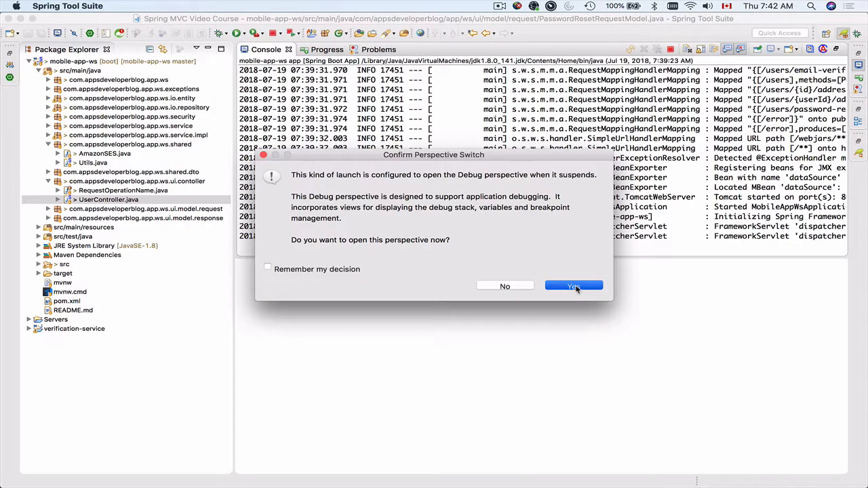
Step: Enter the Debug perspective and step over finding the user, generating and saving the reset token
{"action": "left_click", "coordinate": [574, 285]}
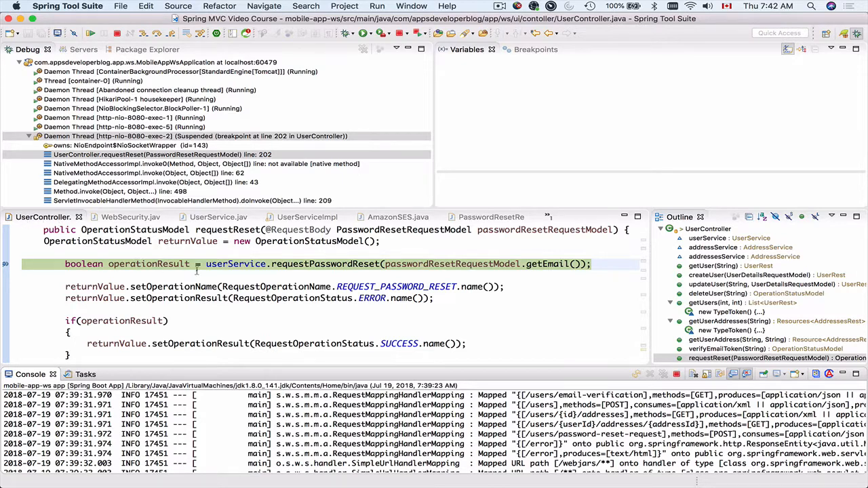
{"action": "mouse_move", "coordinate": [510, 250]}
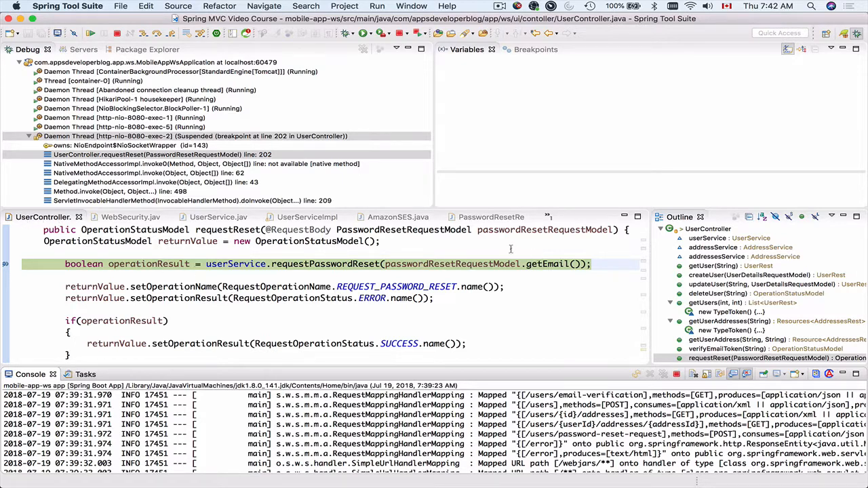
{"action": "mouse_move", "coordinate": [157, 32]}
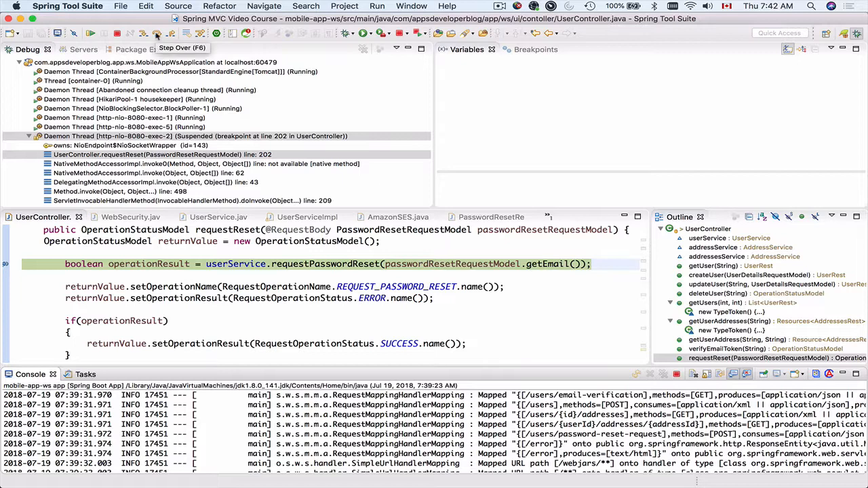
{"action": "left_click", "coordinate": [156, 33]}
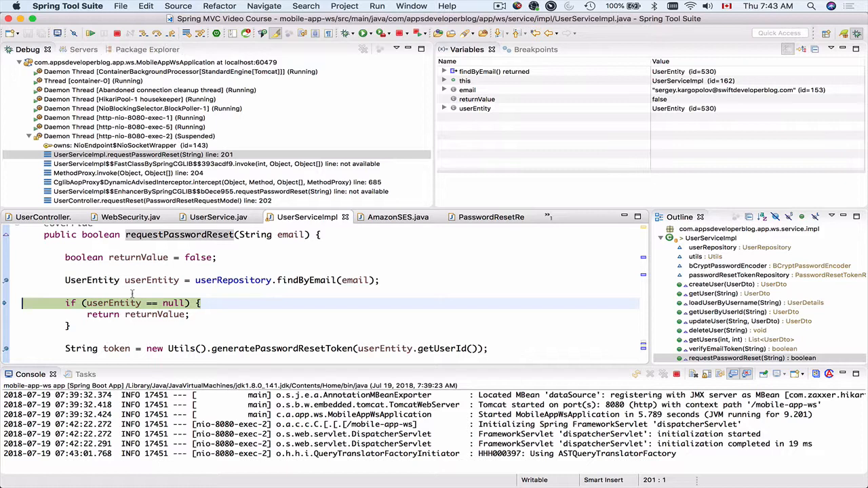
{"action": "mouse_move", "coordinate": [151, 280]}
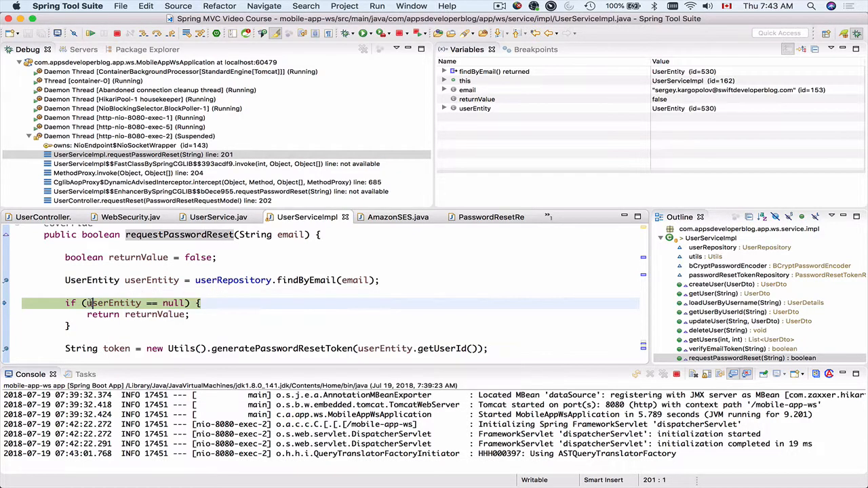
{"action": "double_click", "coordinate": [152, 280]}
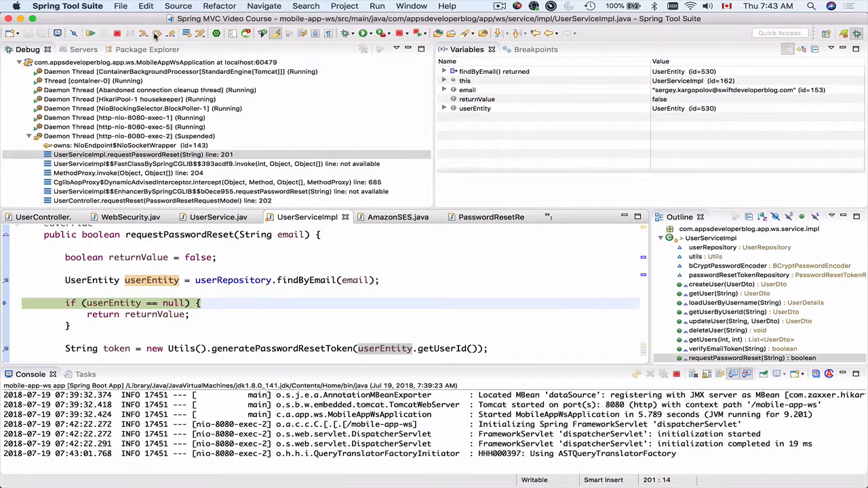
{"action": "key", "text": "F6"}
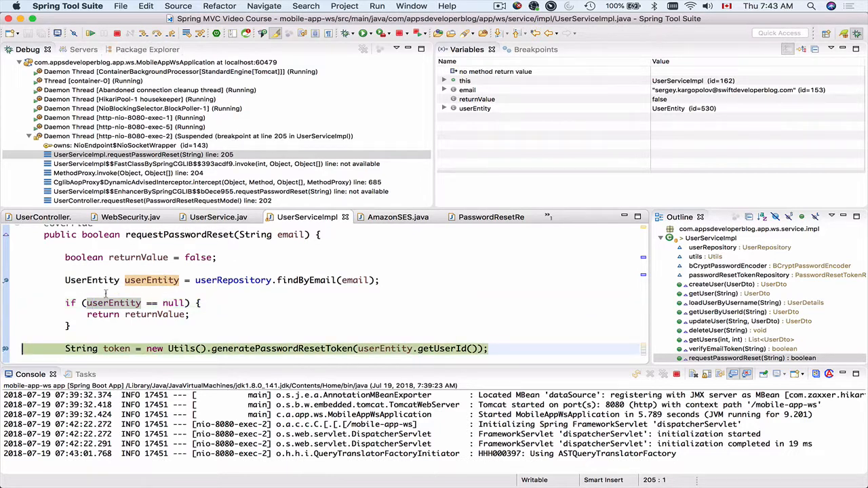
{"action": "scroll", "scroll_direction": "down", "scroll_amount": 3}
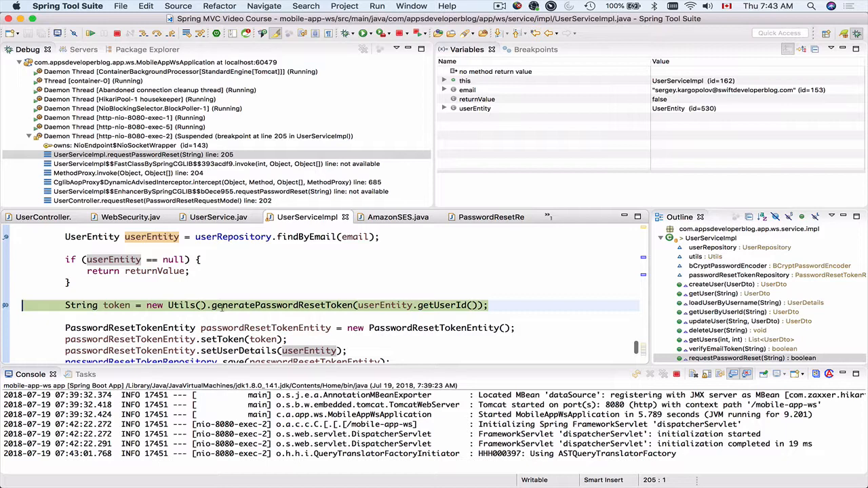
{"action": "mouse_move", "coordinate": [251, 179]}
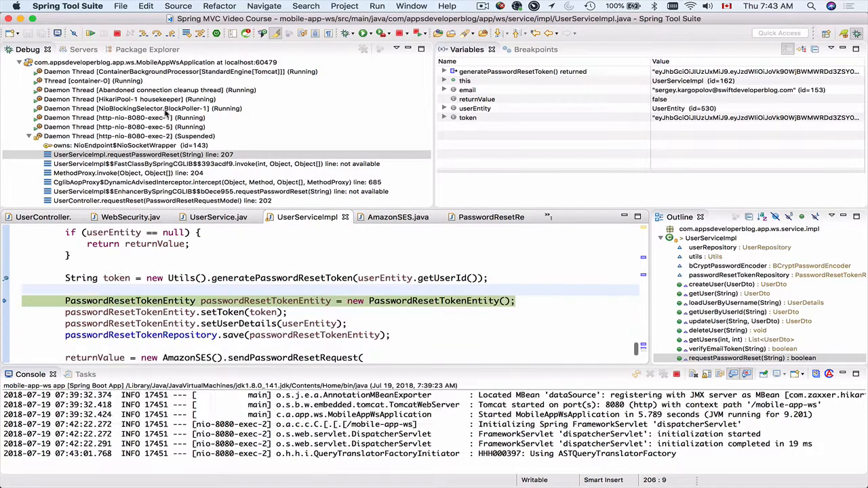
{"action": "left_click", "coordinate": [106, 32]}
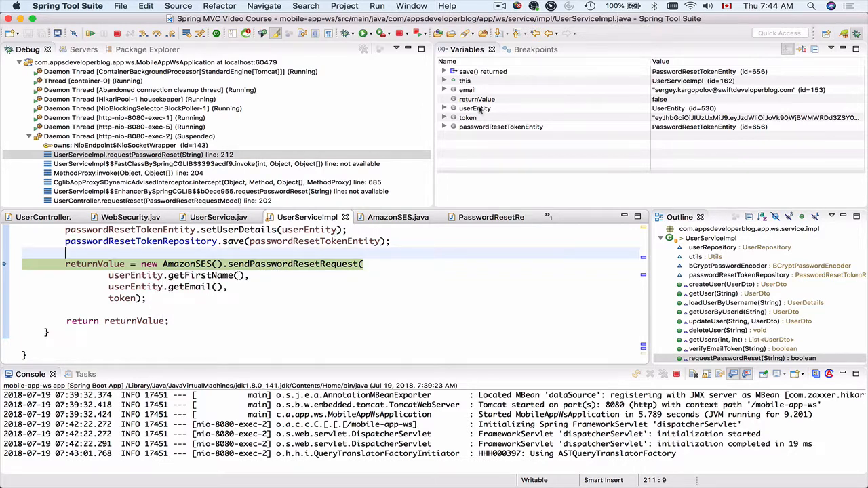
{"action": "mouse_move", "coordinate": [626, 103]}
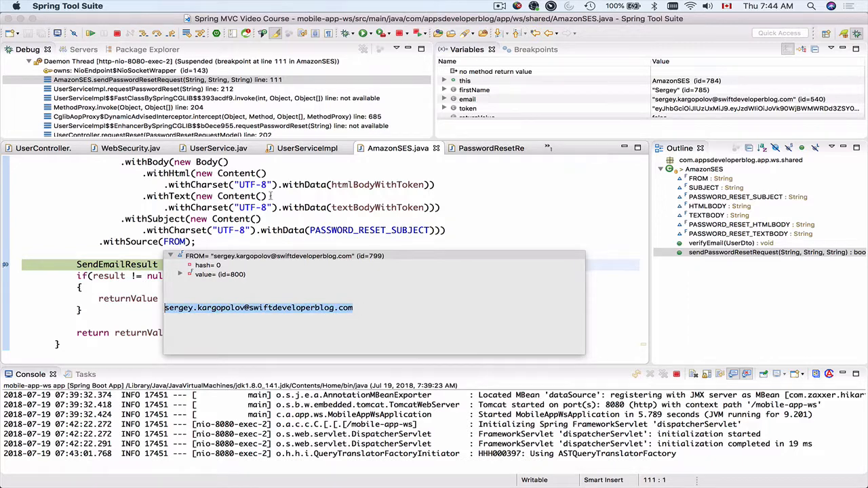
Step: Dismiss the FROM address popup and scroll through sendPasswordResetRequest to review htmlBodyWithToken
{"action": "left_click", "coordinate": [264, 211]}
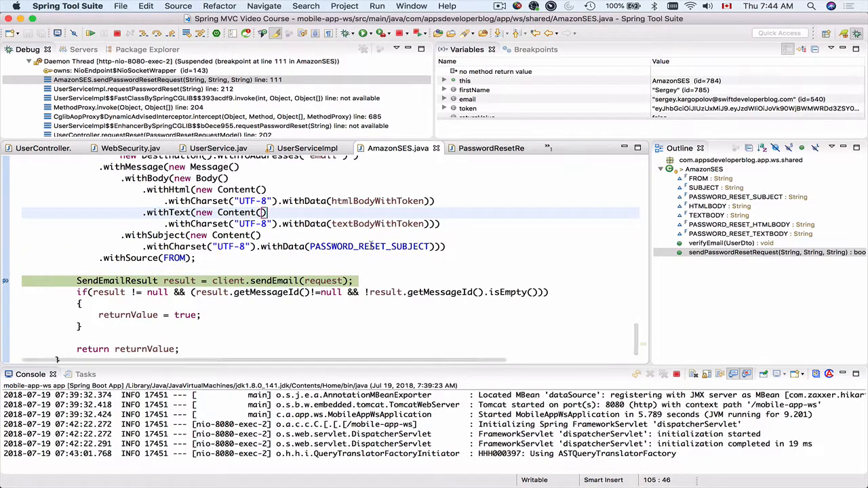
{"action": "mouse_move", "coordinate": [366, 247]}
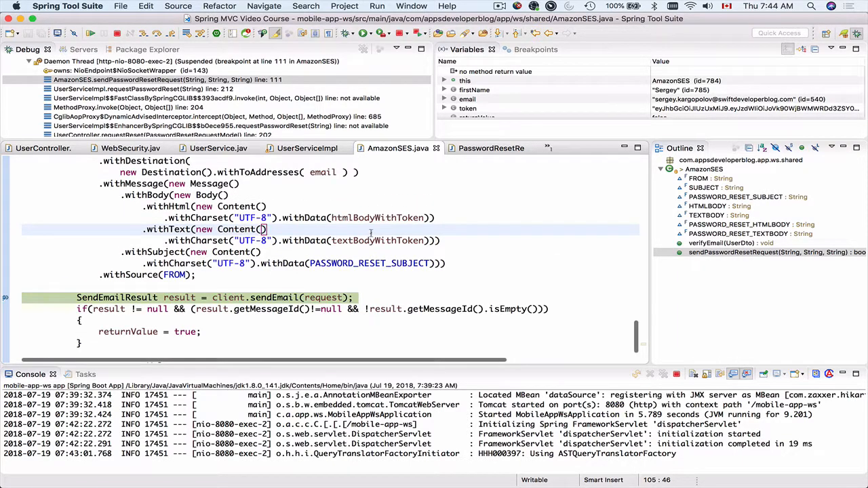
{"action": "mouse_move", "coordinate": [378, 217]}
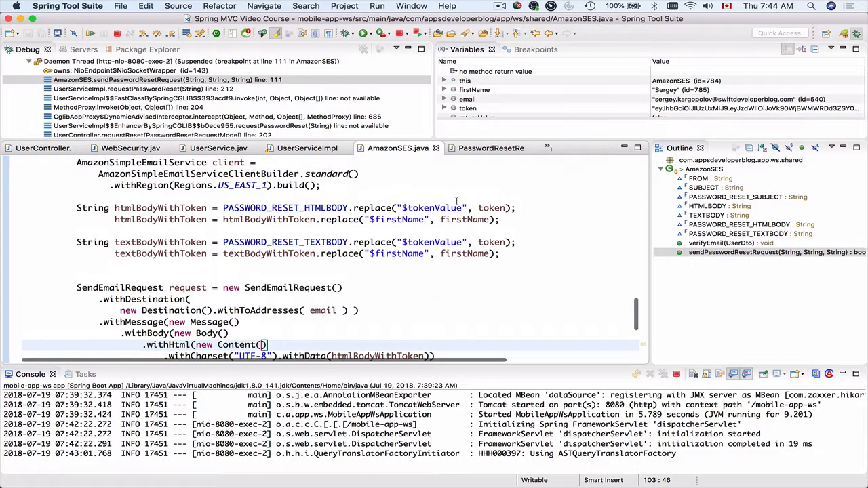
{"action": "scroll", "scroll_direction": "up", "scroll_amount": 3}
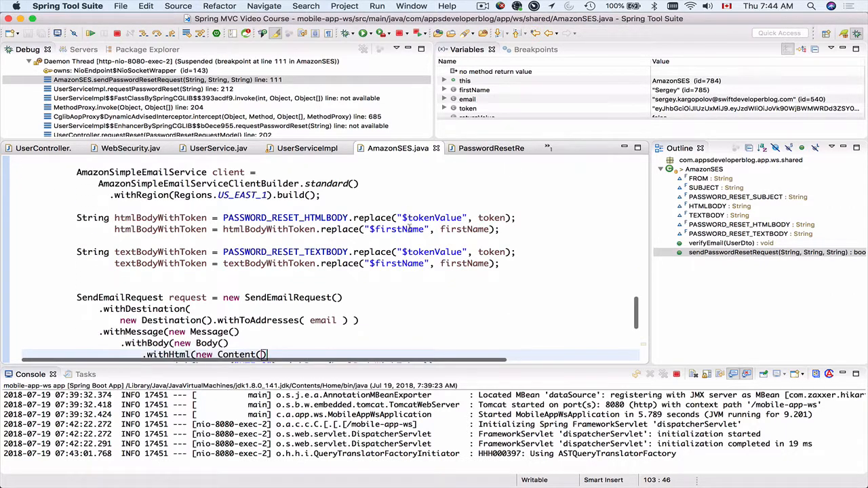
{"action": "scroll", "scroll_direction": "down", "scroll_amount": 3}
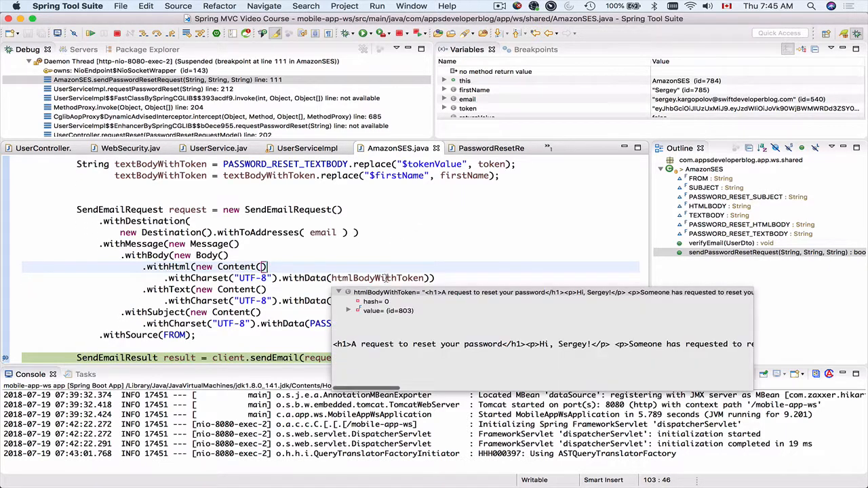
{"action": "scroll", "scroll_direction": "right", "scroll_amount": 3}
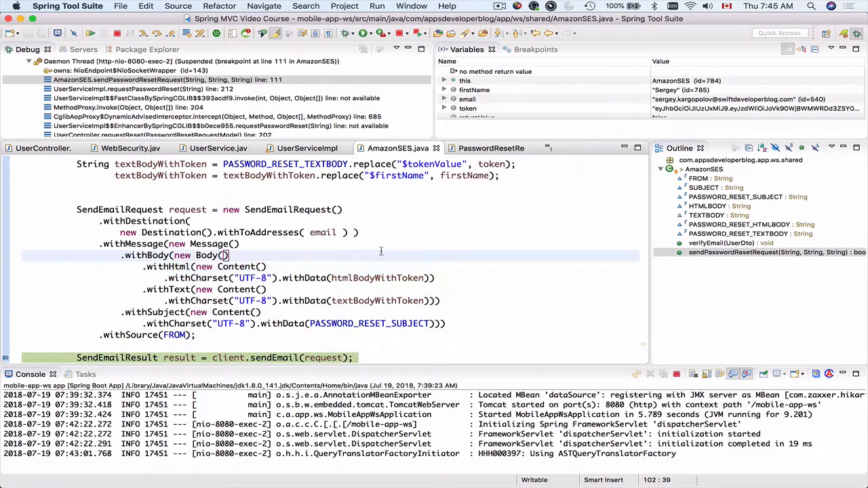
{"action": "scroll", "scroll_direction": "down", "scroll_amount": 3}
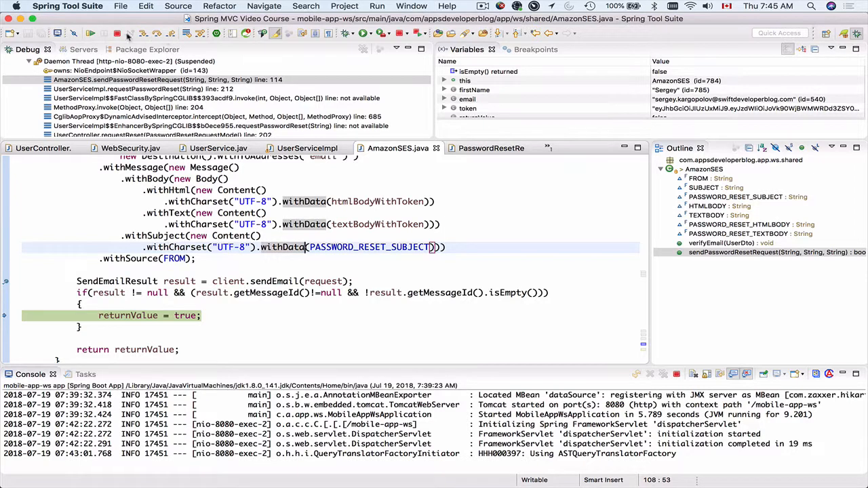
Step: Resume the paused request so sendEmail completes and returnValue becomes true
{"action": "left_click", "coordinate": [89, 32]}
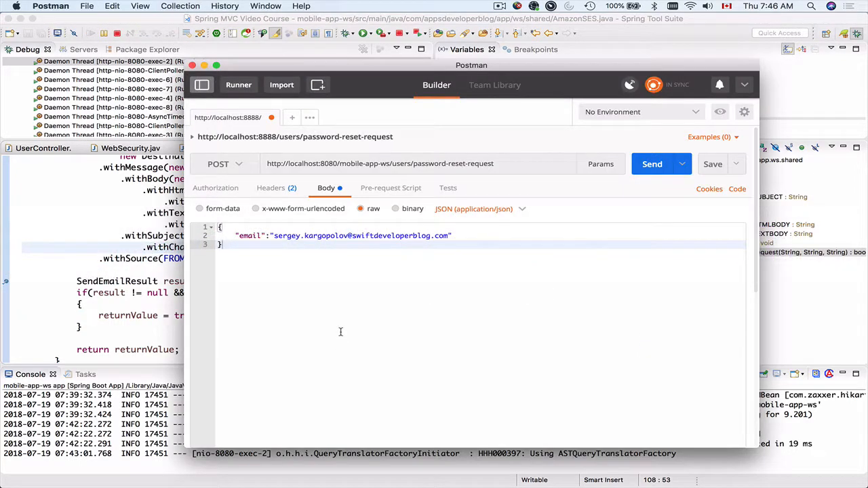
Step: View the response body showing 200 OK with operationResult SUCCESS
{"action": "left_click", "coordinate": [651, 163]}
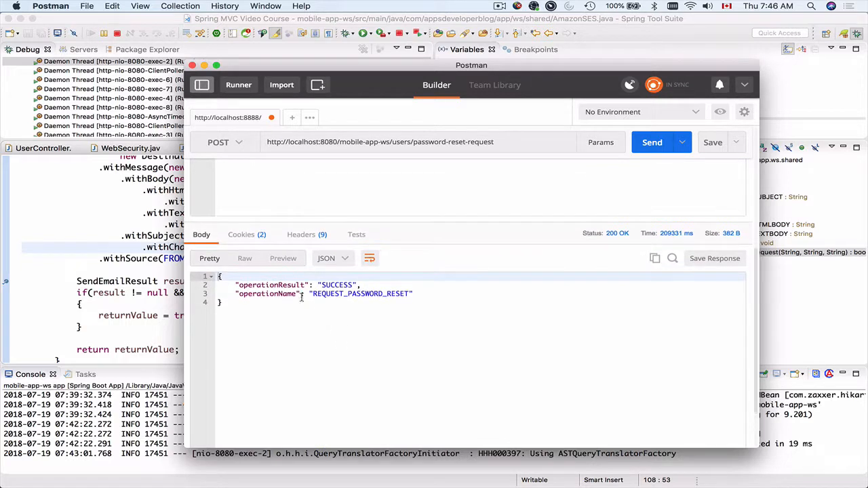
{"action": "double_click", "coordinate": [336, 285]}
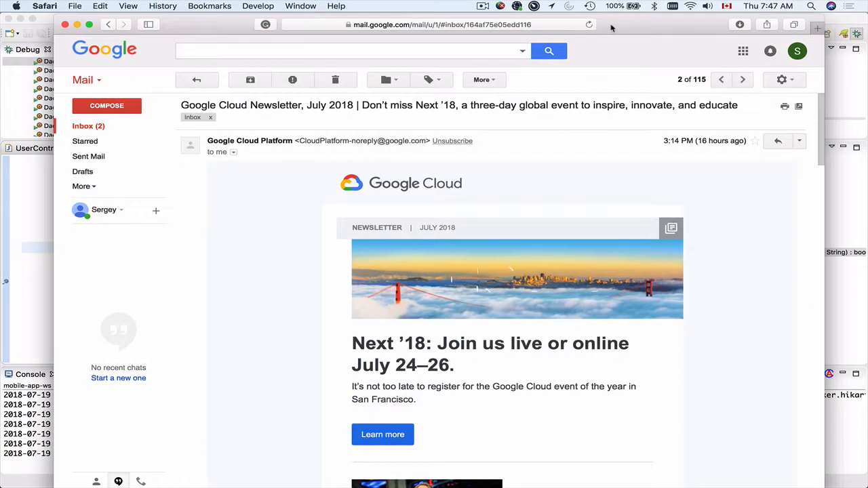
Step: From the inbox, open the 'Password reset request' email and follow its Reset Password link
{"action": "left_click", "coordinate": [197, 79]}
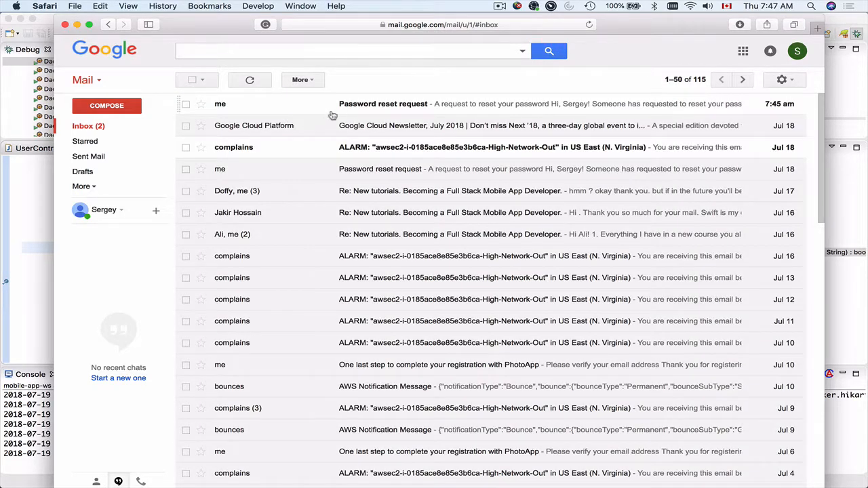
{"action": "mouse_move", "coordinate": [418, 111]}
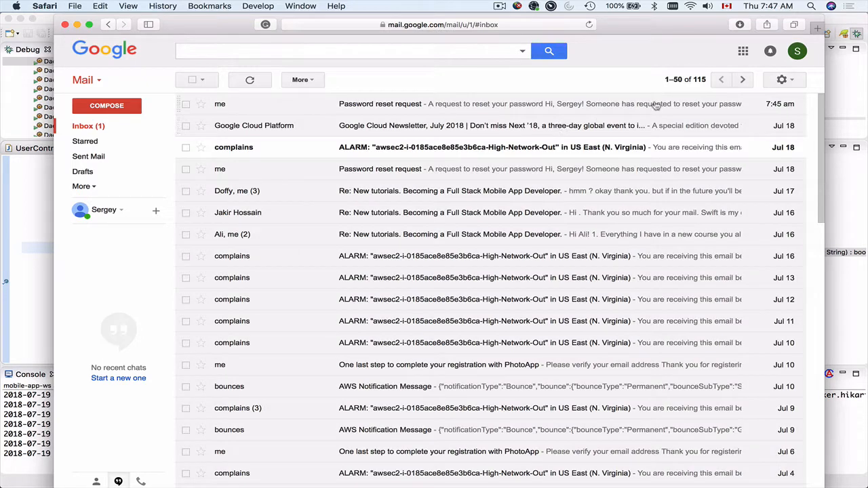
{"action": "mouse_move", "coordinate": [771, 109]}
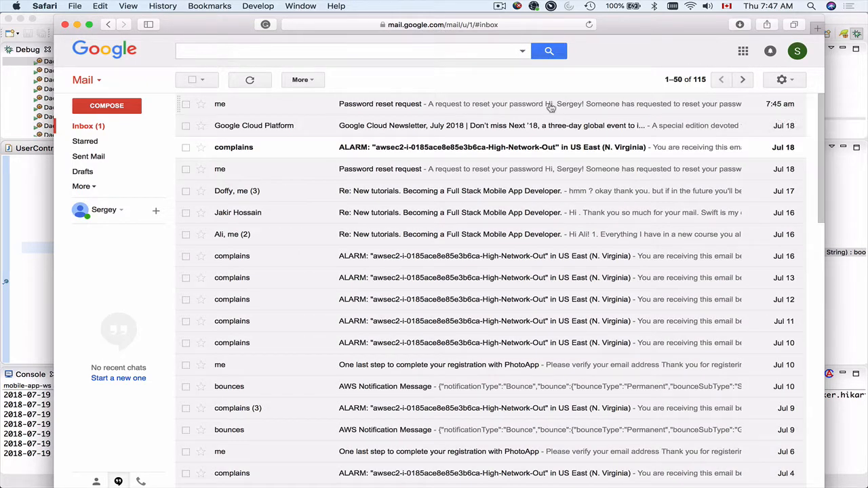
{"action": "left_click", "coordinate": [380, 103]}
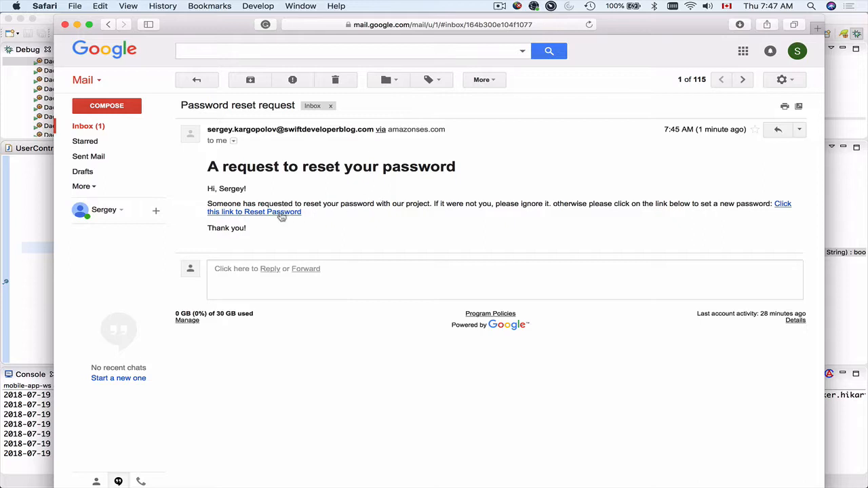
{"action": "left_click", "coordinate": [253, 207]}
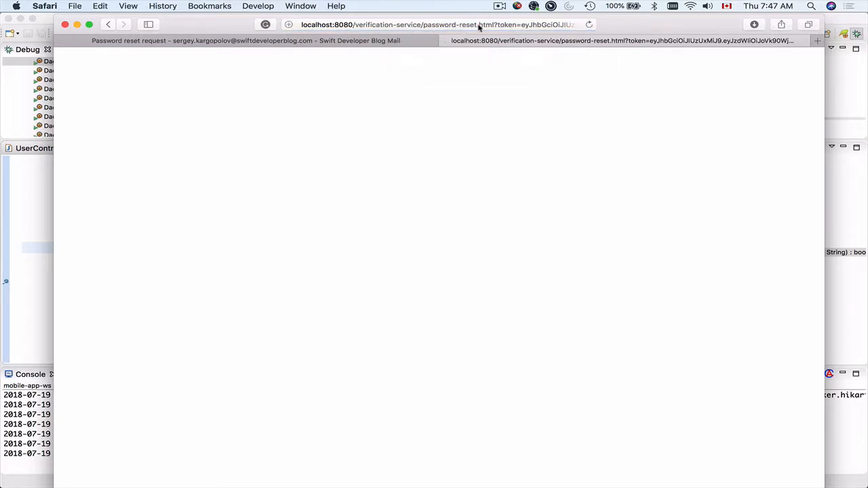
{"action": "mouse_move", "coordinate": [495, 87]}
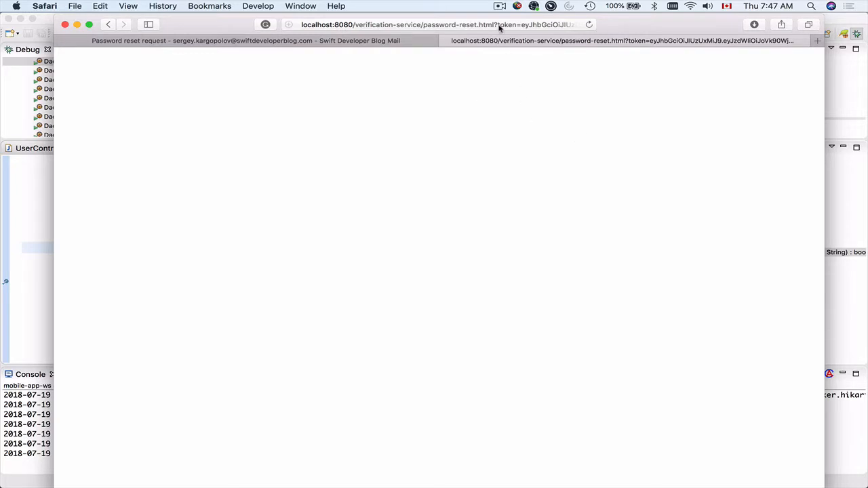
{"action": "left_click", "coordinate": [436, 25]}
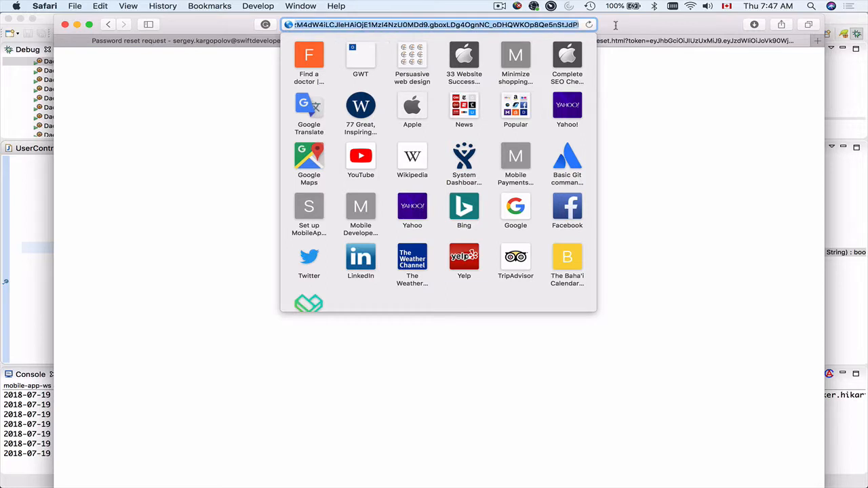
{"action": "key", "text": "Return"}
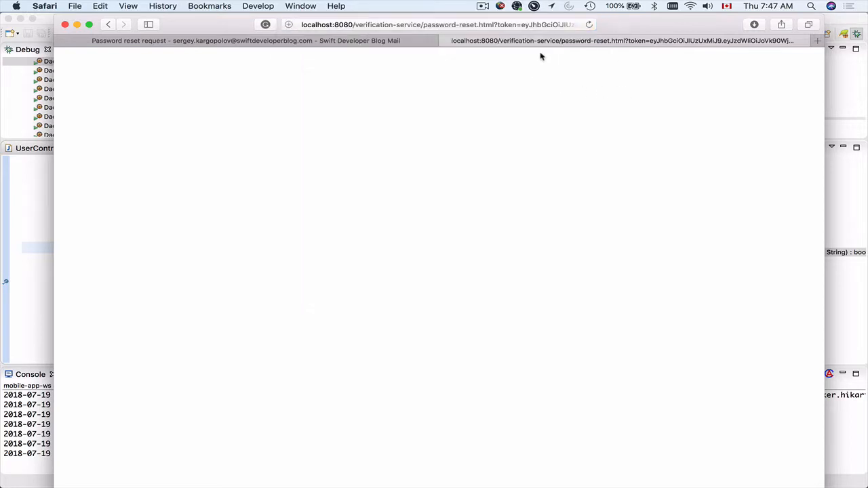
{"action": "mouse_move", "coordinate": [624, 62]}
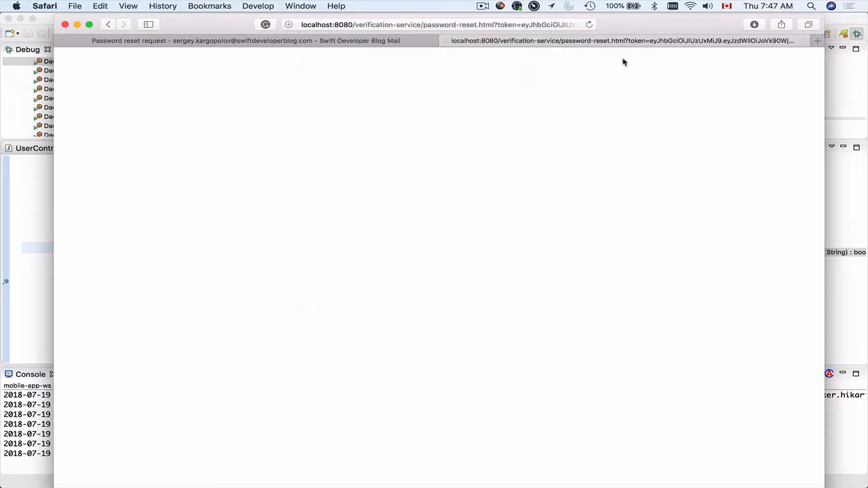
{"action": "mouse_move", "coordinate": [621, 123]}
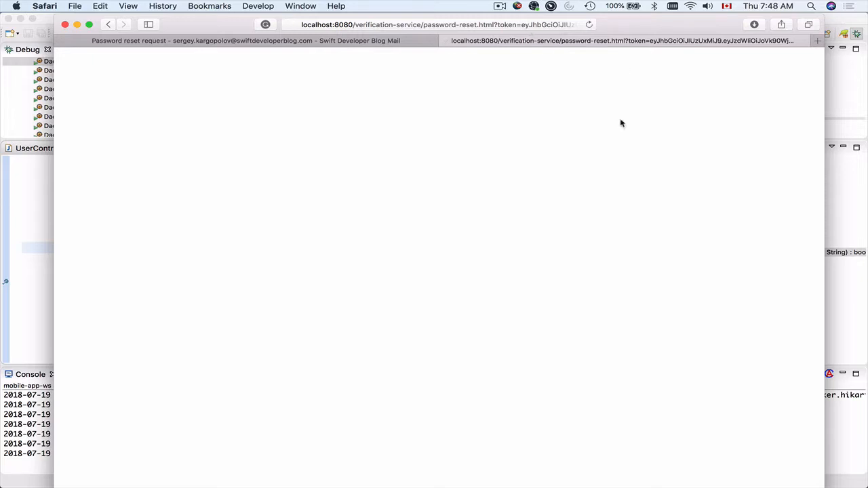
{"action": "mouse_move", "coordinate": [405, 28]}
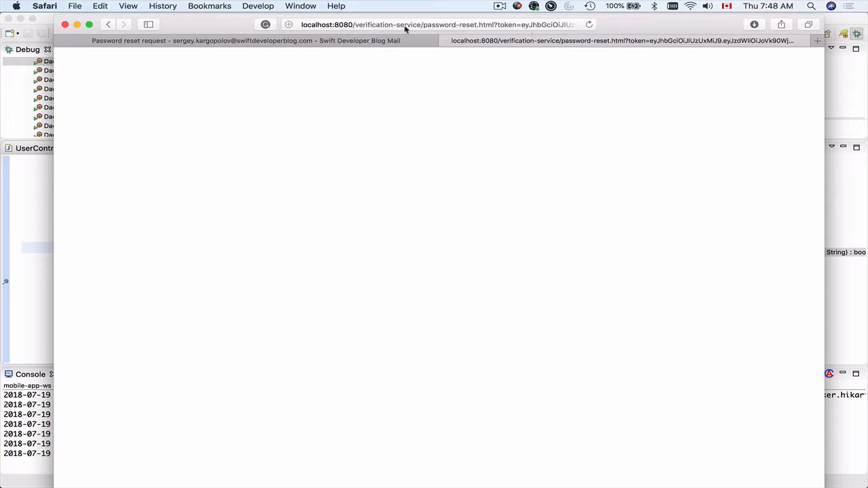